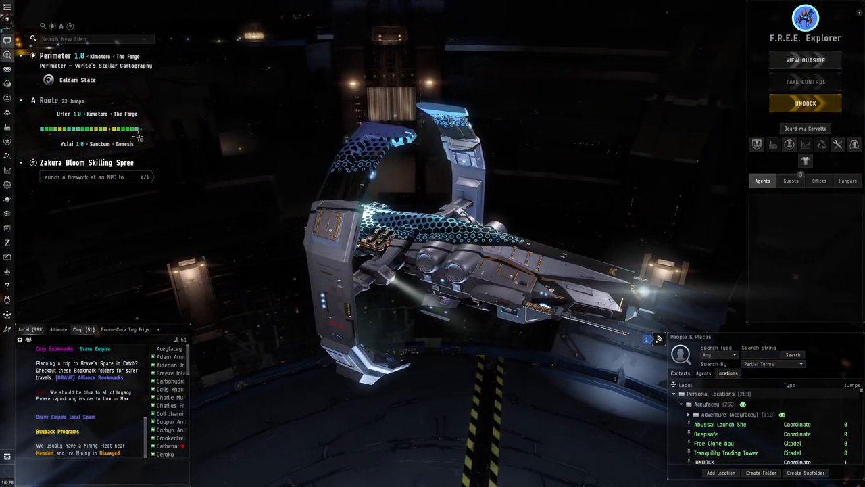
# - View the Astero's abyss fitting and undock from the Perimeter station
pyautogui.rightClick(108, 128)
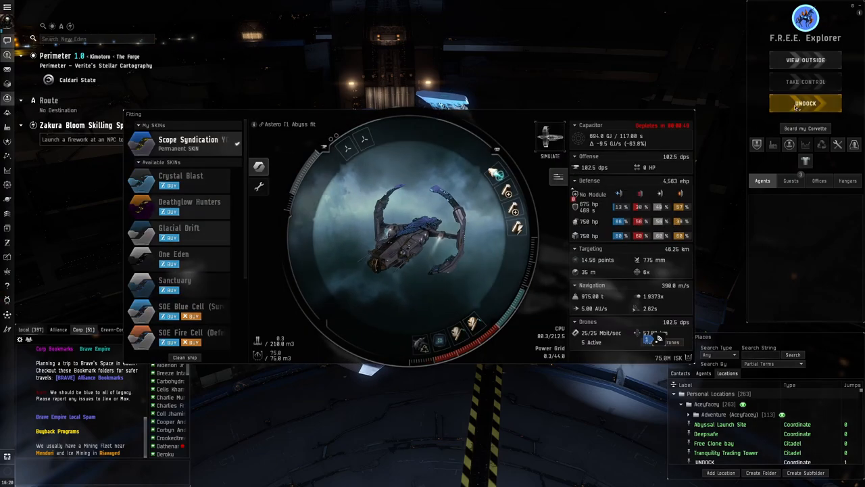
pyautogui.click(805, 102)
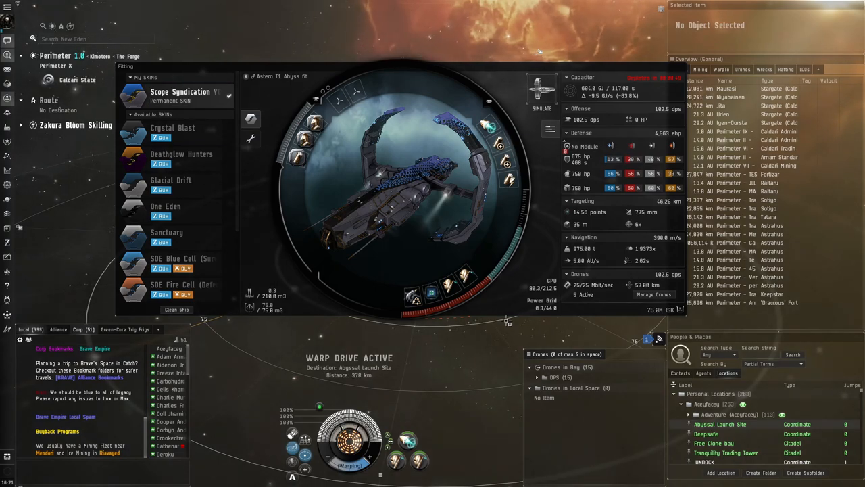
pyautogui.moveTo(429, 290)
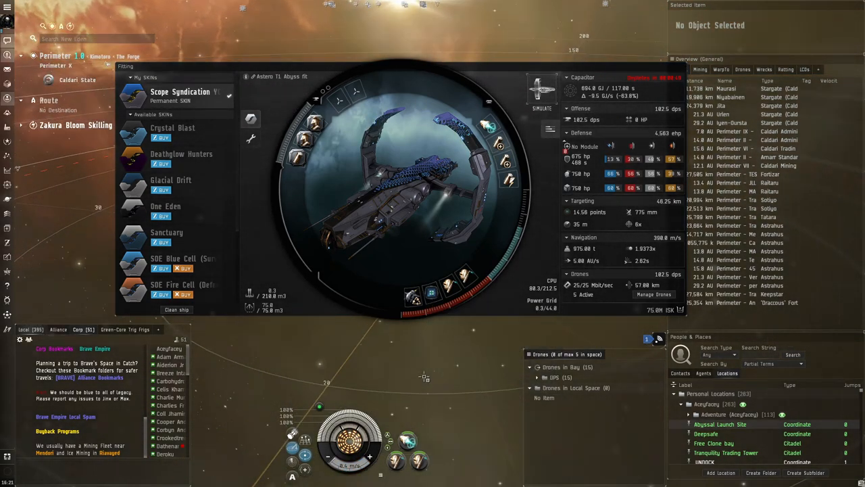
pyautogui.moveTo(423, 289)
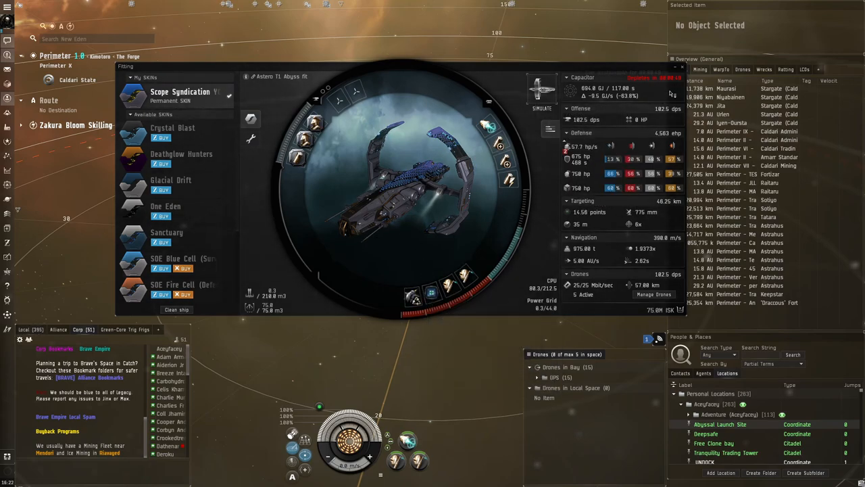
pyautogui.moveTo(424, 294)
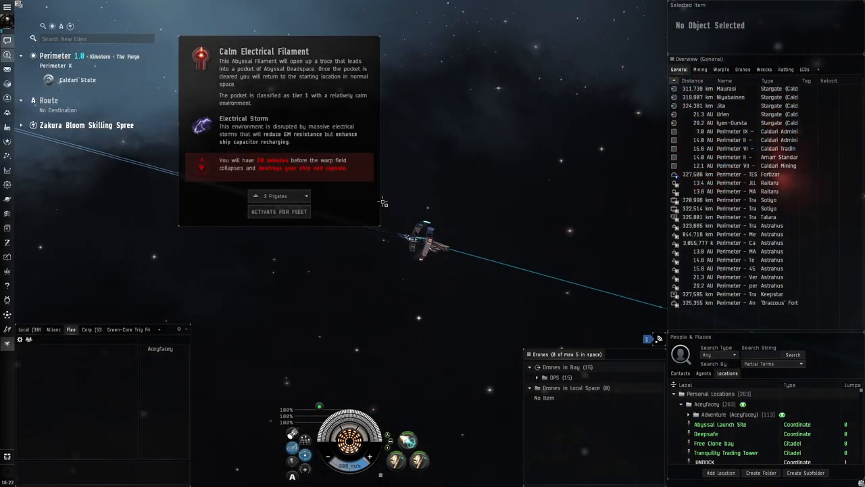
# - Activate the Calm Electrical Filament and jump through the Abyssal Trace into the pocket
pyautogui.click(279, 211)
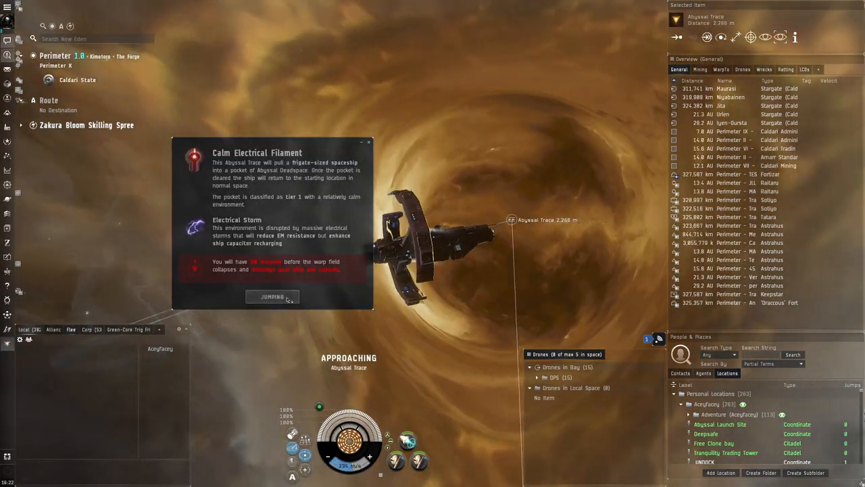
pyautogui.click(272, 297)
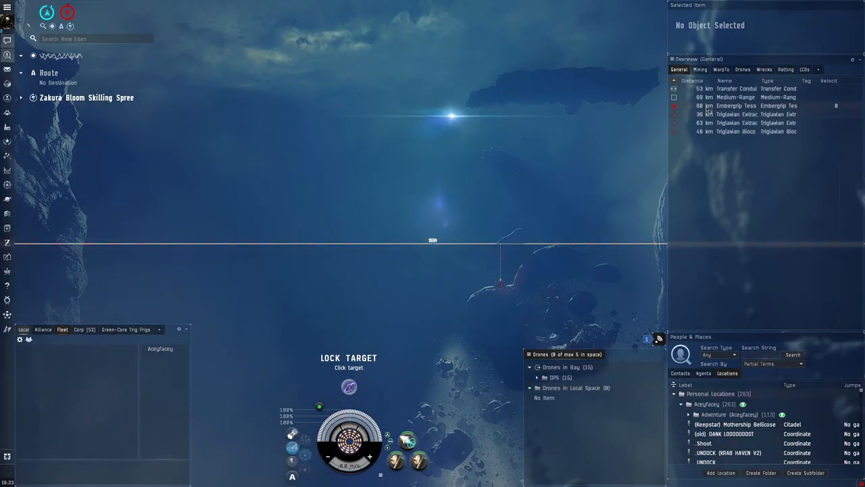
# - Lock the Embergrip Tessera and launch five Acolyte II drones at it
pyautogui.click(735, 105)
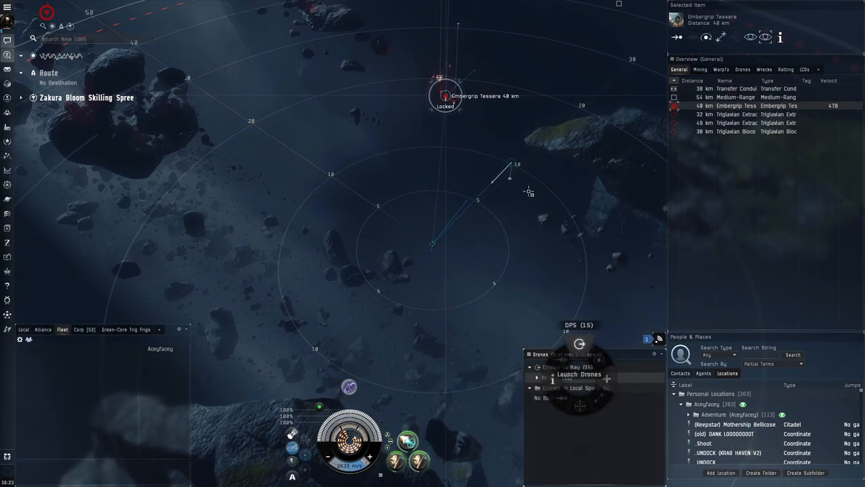
pyautogui.click(579, 374)
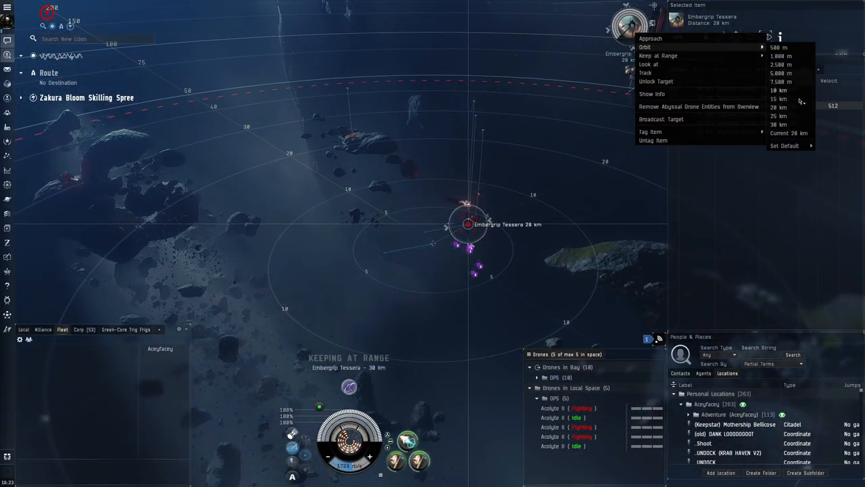
pyautogui.click(655, 56)
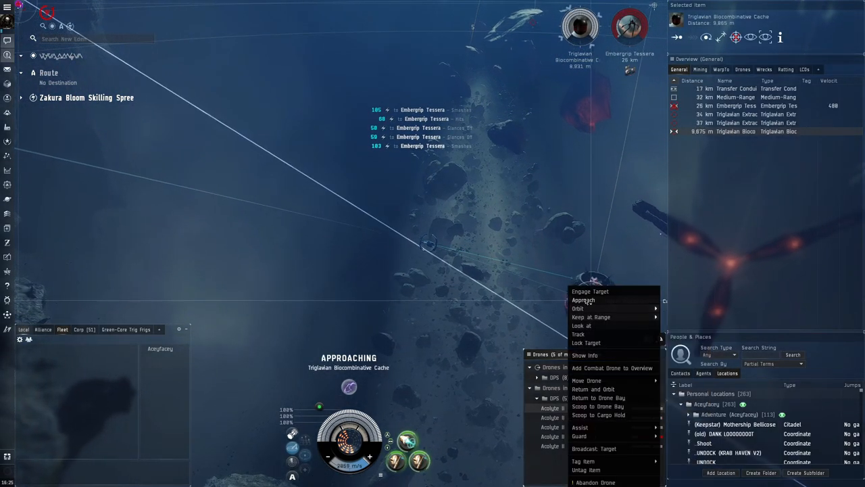
# - Send drones to destroy the Biocombinative Cache and open its wreck's cargo
pyautogui.click(590, 290)
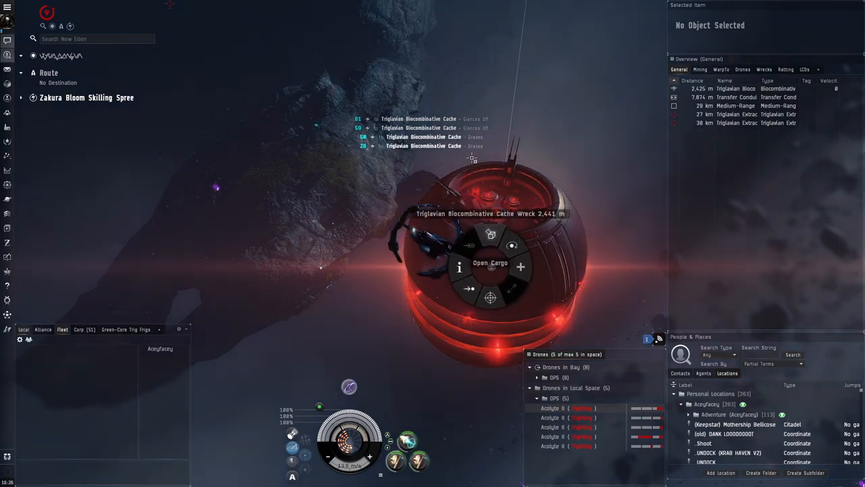
pyautogui.click(490, 262)
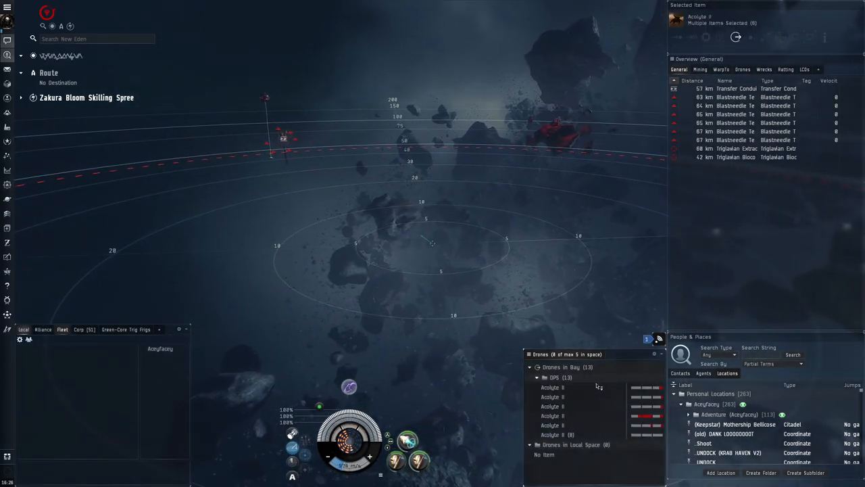
# - Lock the nearest Blastneedle Tessera targets in the second room
pyautogui.click(730, 122)
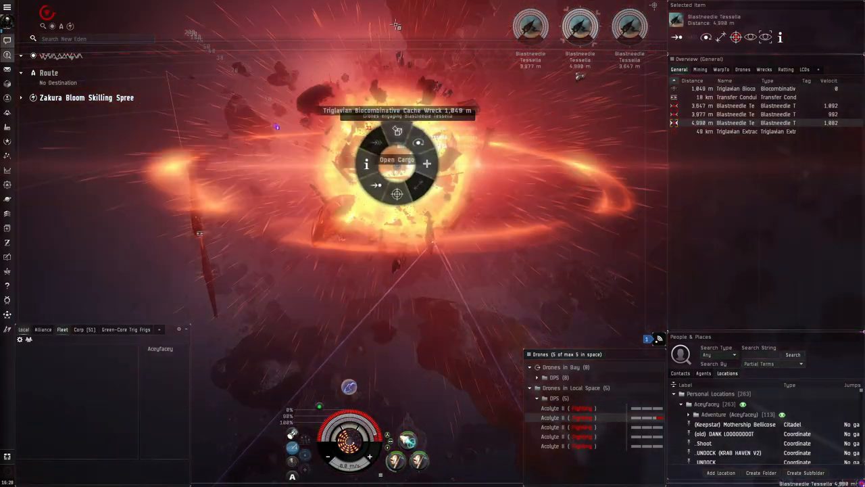
# - Open the Triglavian Biocombinative Cache wreck's radial menu to reach Open Cargo
pyautogui.click(398, 165)
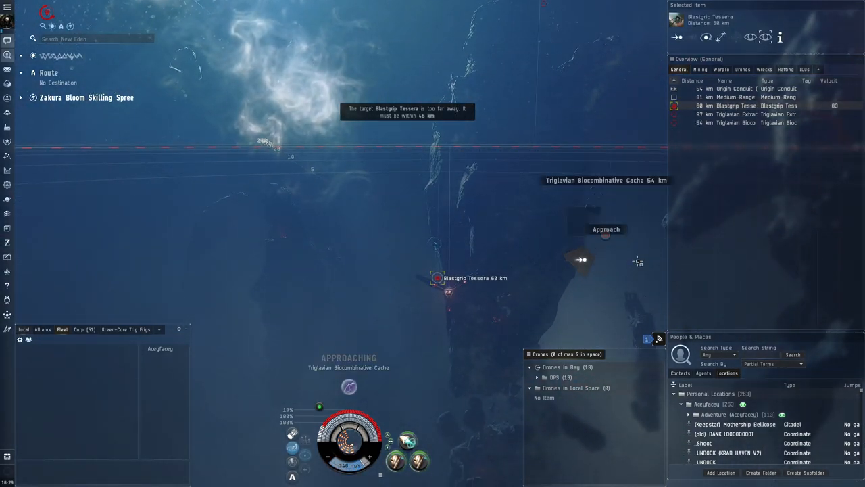
# - Lock the Blastgrip Tessera and launch all five drones at it
pyautogui.click(757, 122)
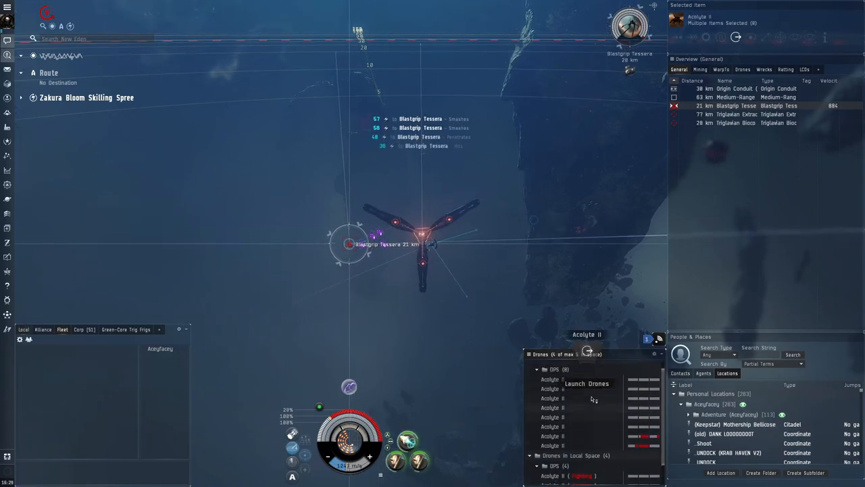
pyautogui.click(586, 383)
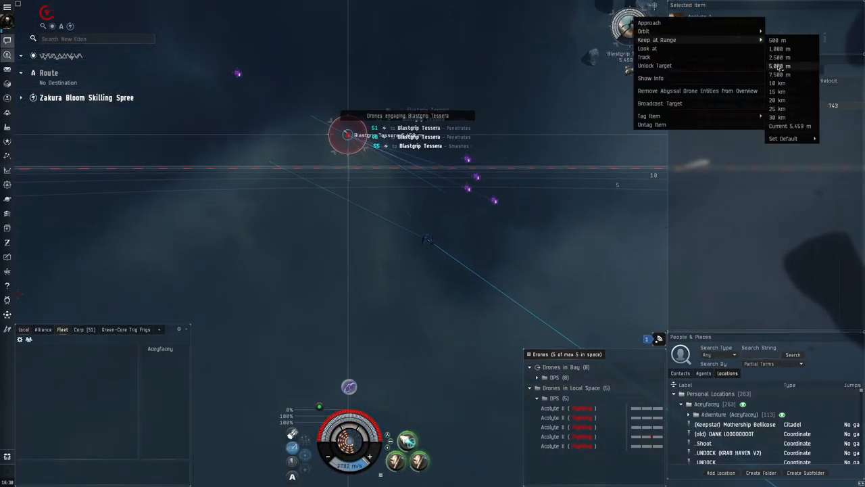
# - Keep the frigate at 5,000 m from the Blastgrip Tessera
pyautogui.click(779, 65)
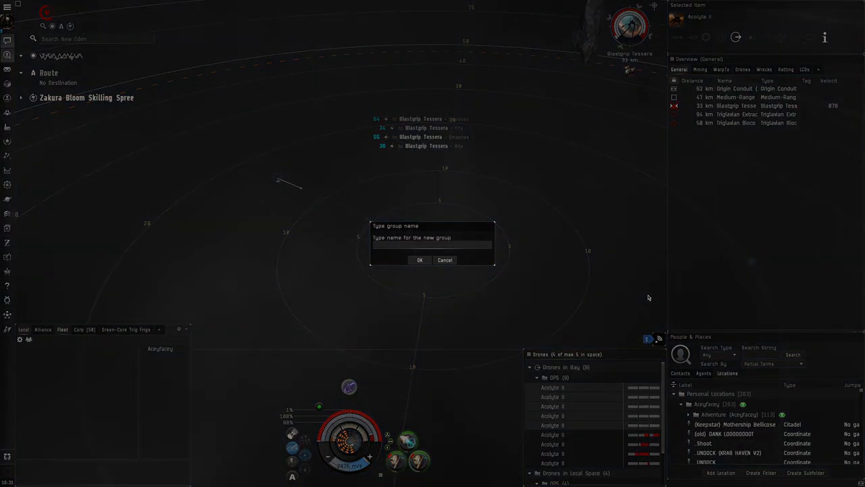
# - Create the new drone group, manage bay drones, and expand Group 3's damaged drones
pyautogui.click(419, 260)
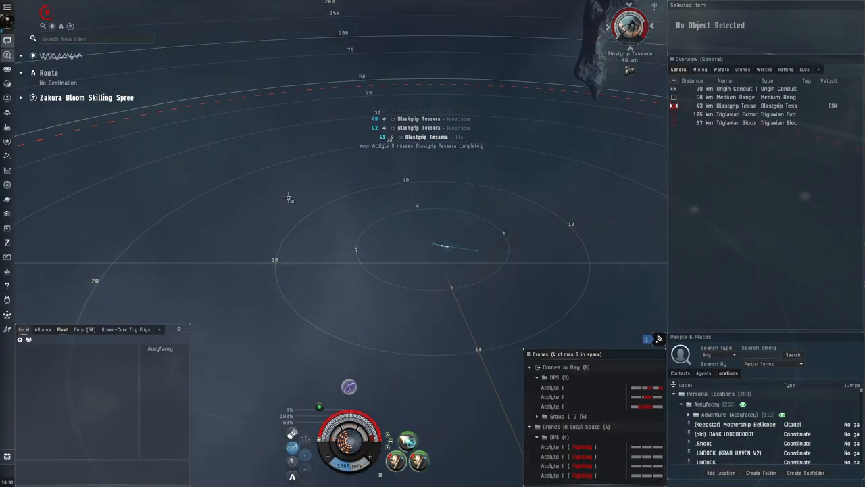
pyautogui.rightClick(557, 446)
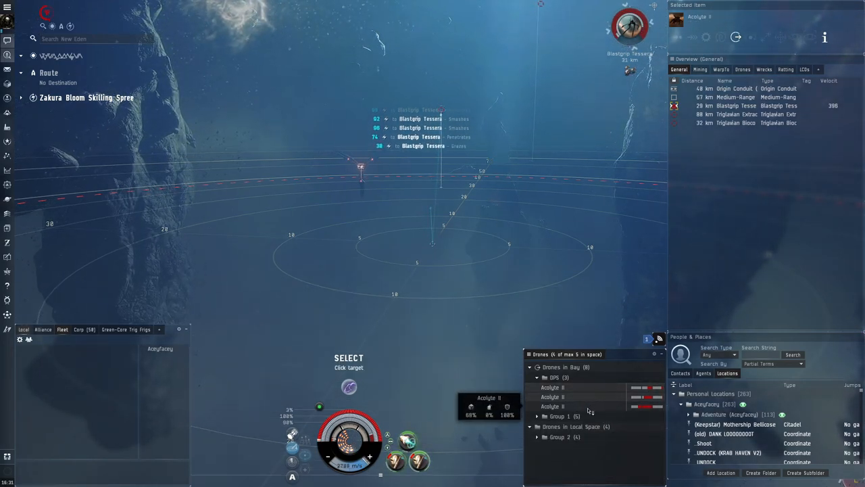
pyautogui.rightClick(552, 397)
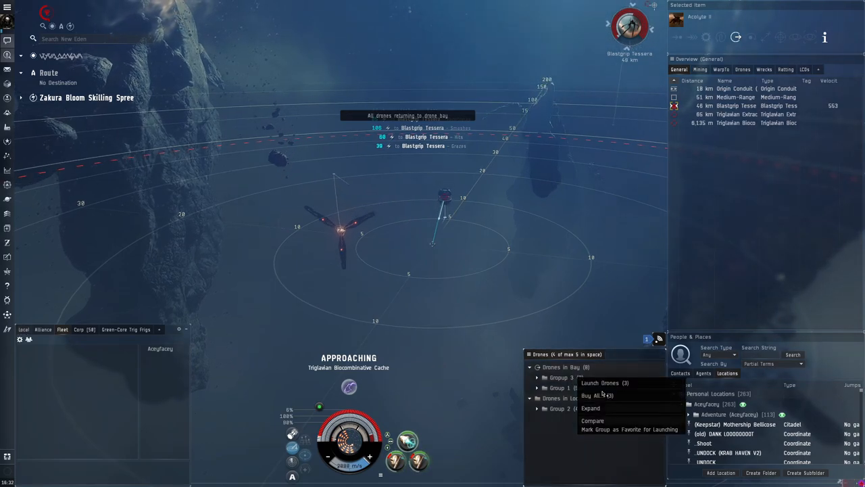
pyautogui.click(604, 382)
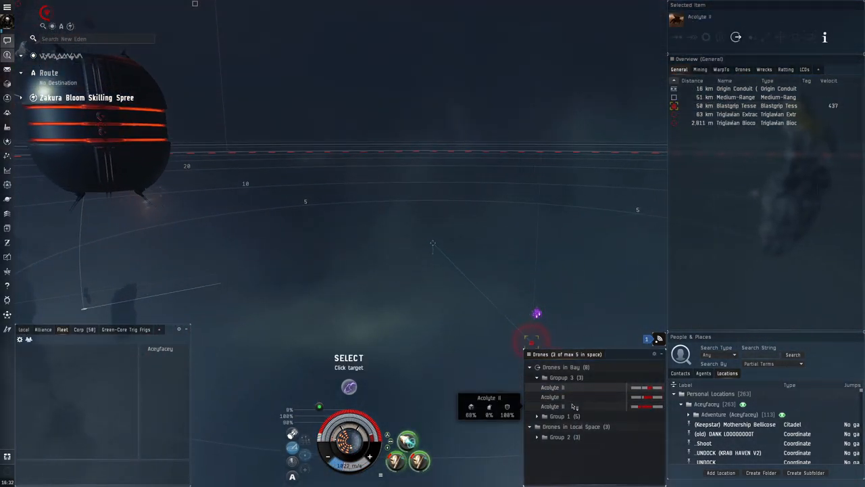
# - Move a damaged Acolyte II into a new drone group named Group 3
pyautogui.rightClick(552, 406)
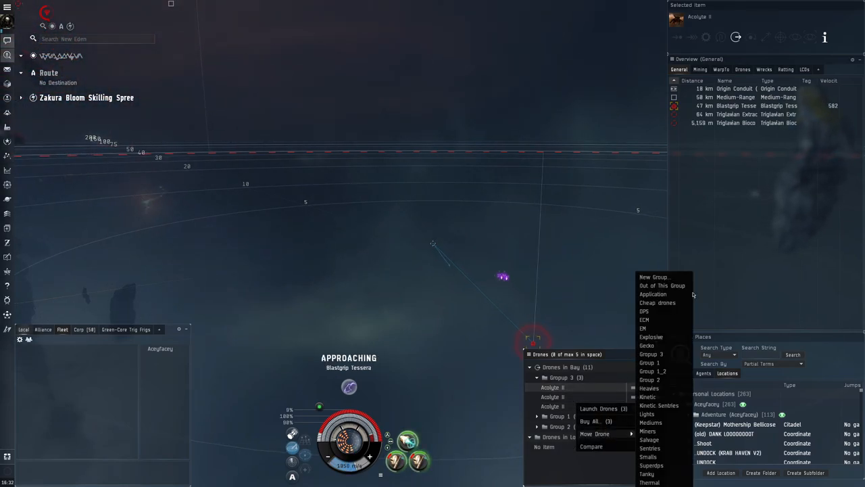
pyautogui.click(652, 277)
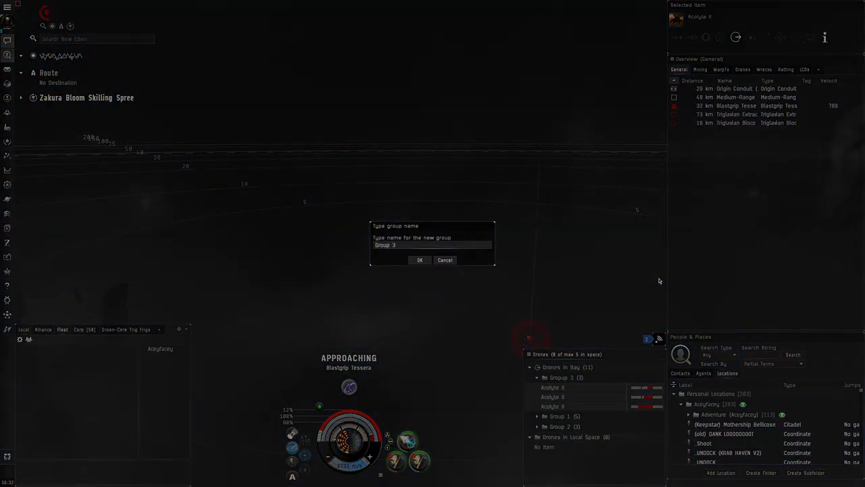
pyautogui.click(419, 259)
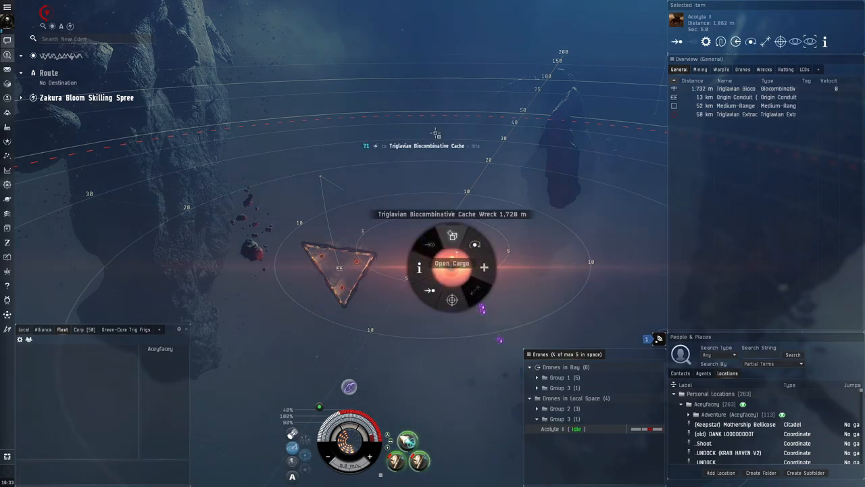
# - Open the cache wreck's cargo, then bring up actions on the Origin Conduit 13 km away
pyautogui.click(451, 262)
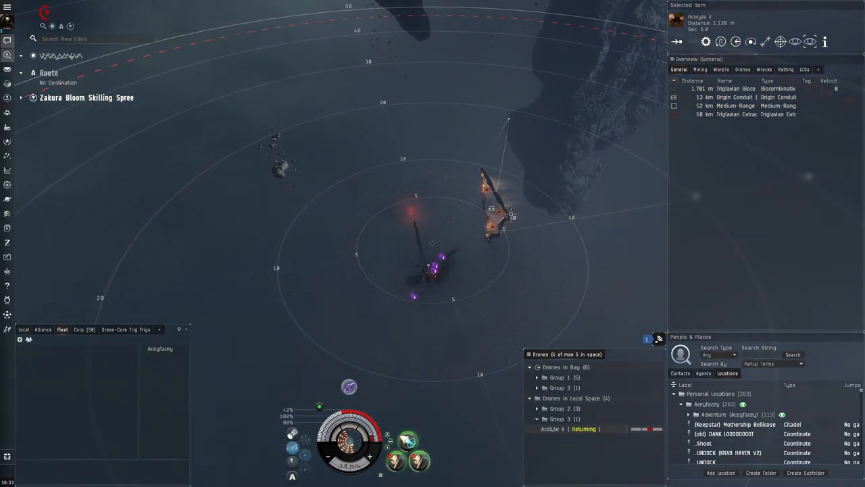
pyautogui.click(493, 216)
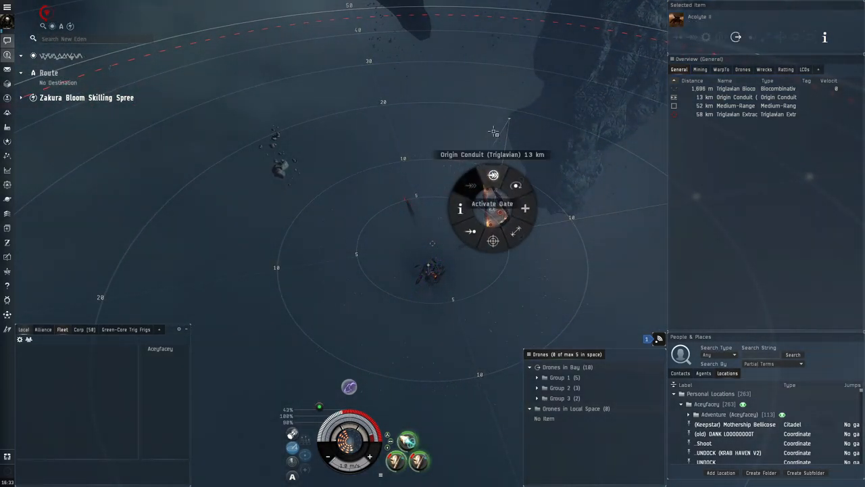